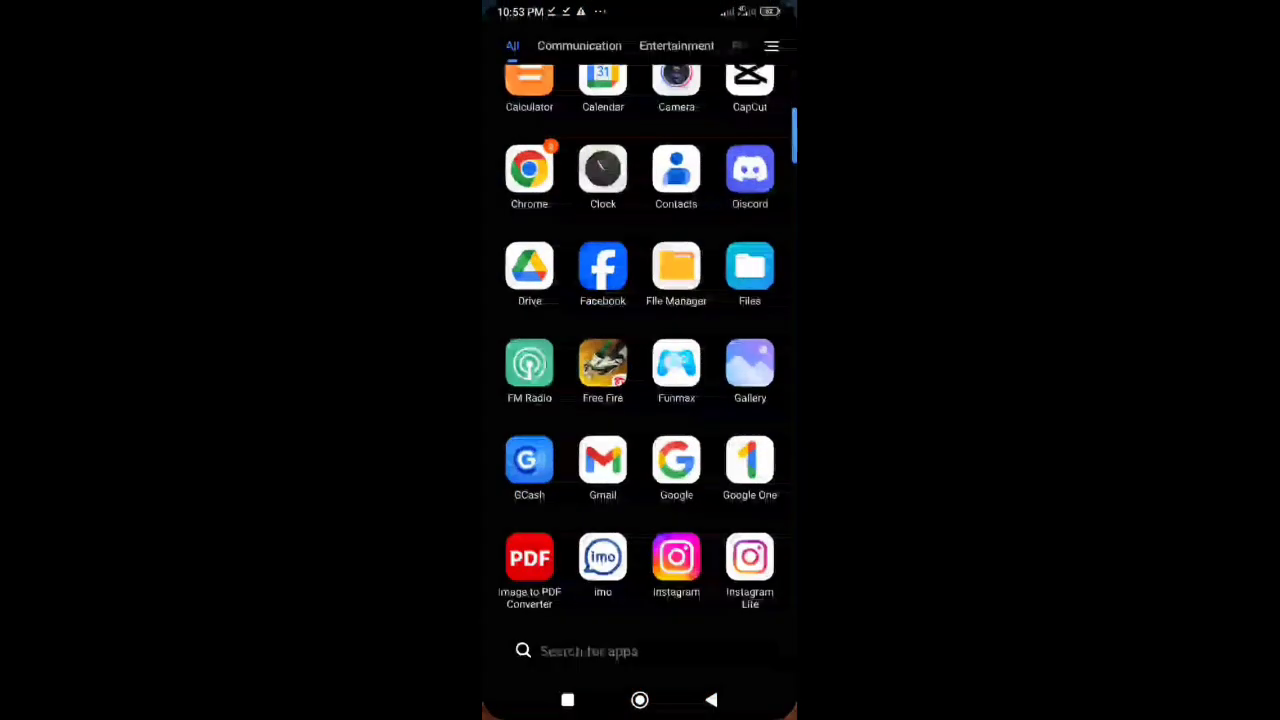
Launch Instagram from the app drawer and go to the profile's Edit profile screen.
scroll("down", 3)
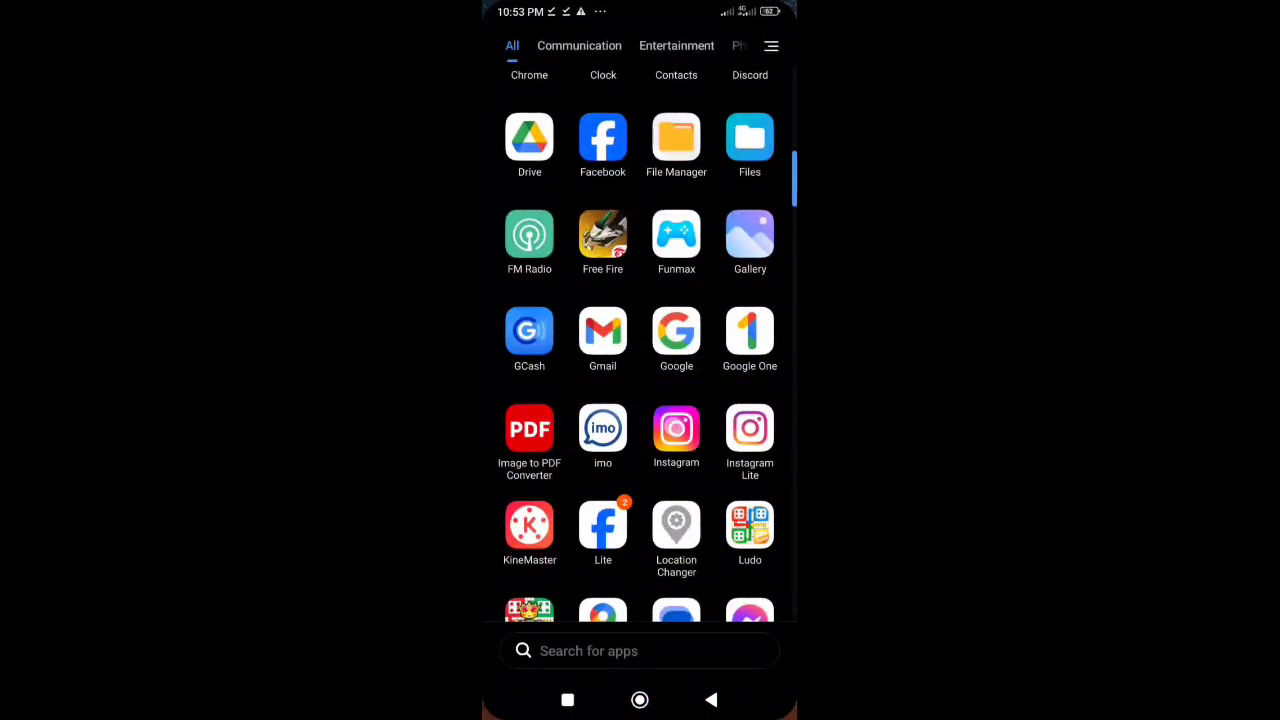
left_click(676, 428)
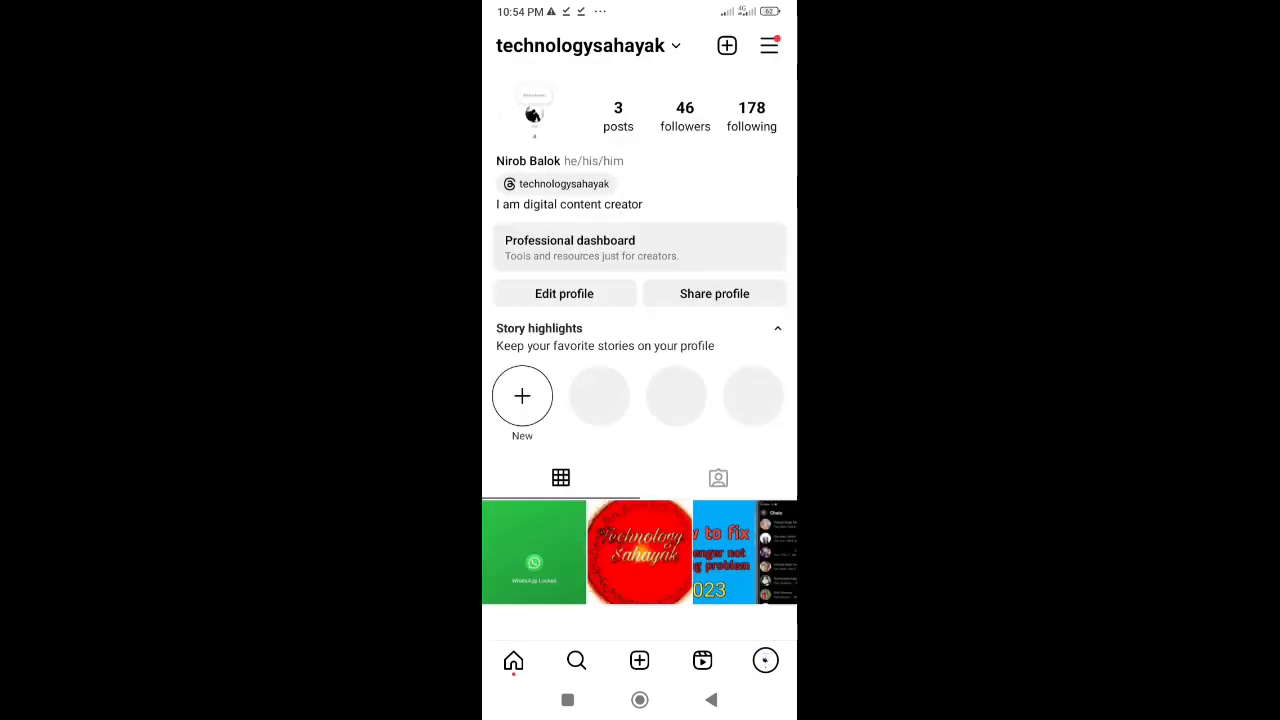
left_click(564, 293)
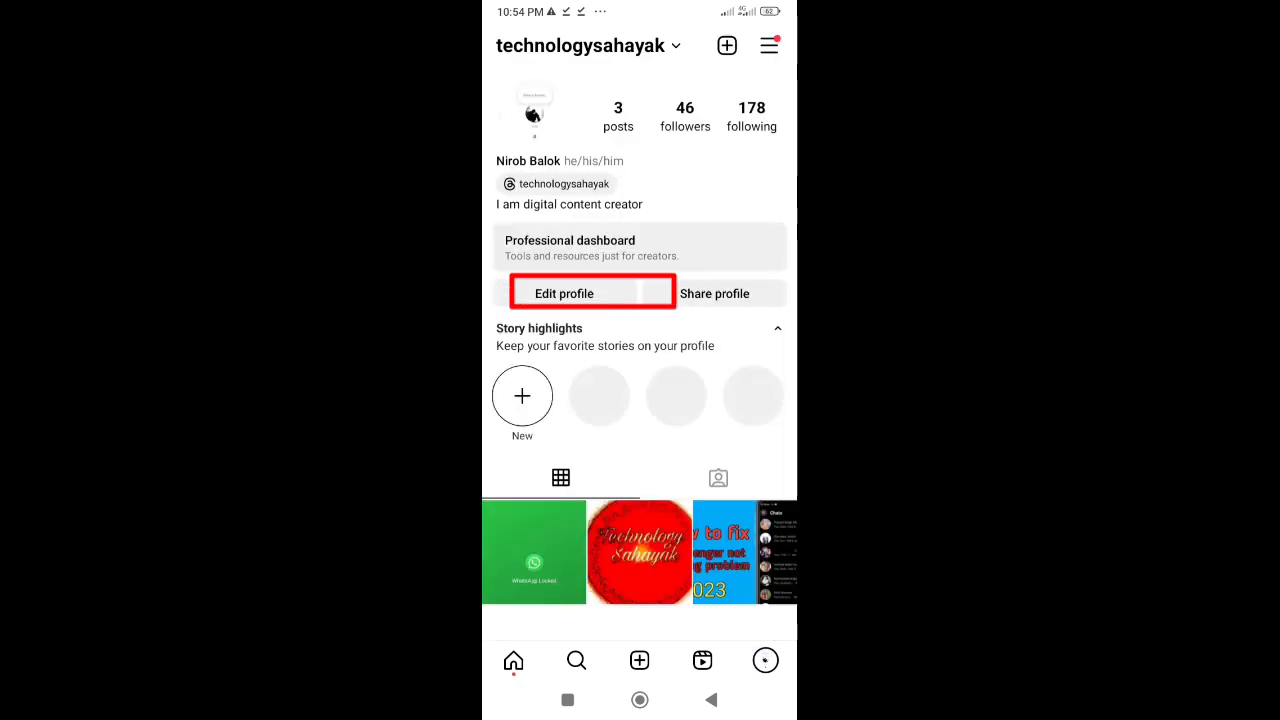
left_click(564, 293)
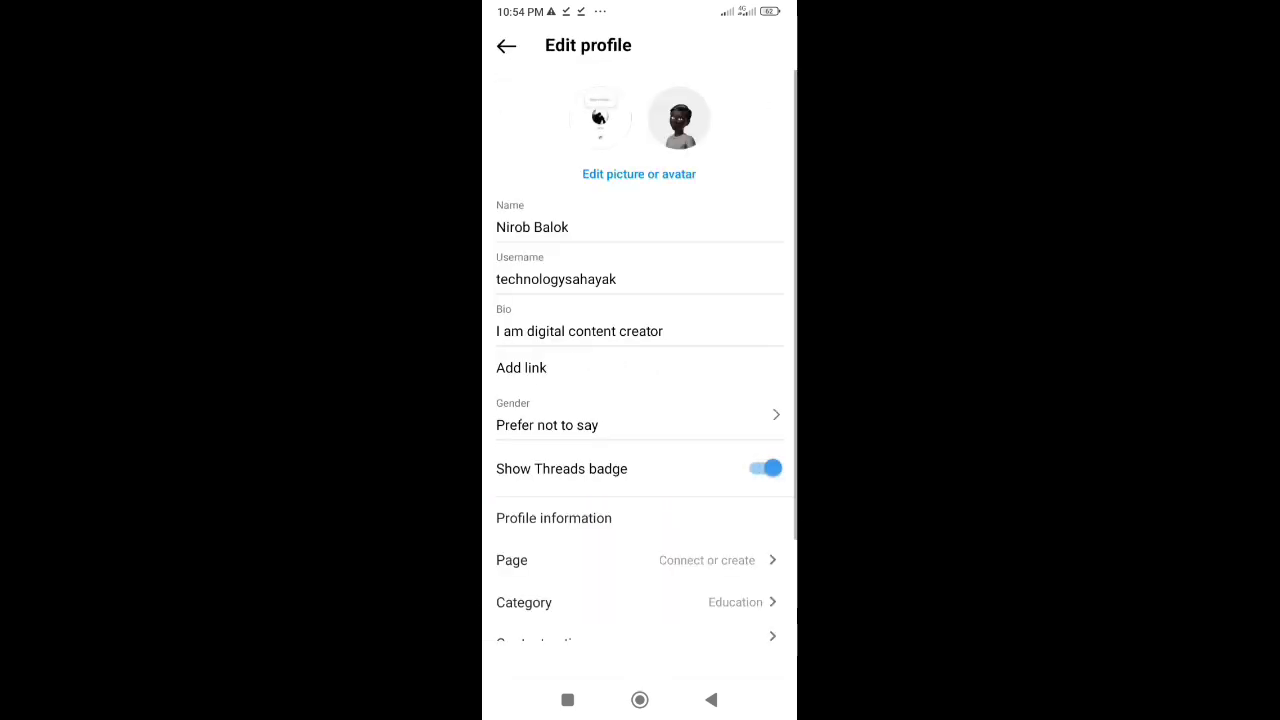
Open the 'Edit picture or avatar' sheet and select the avatar option.
left_click(638, 173)
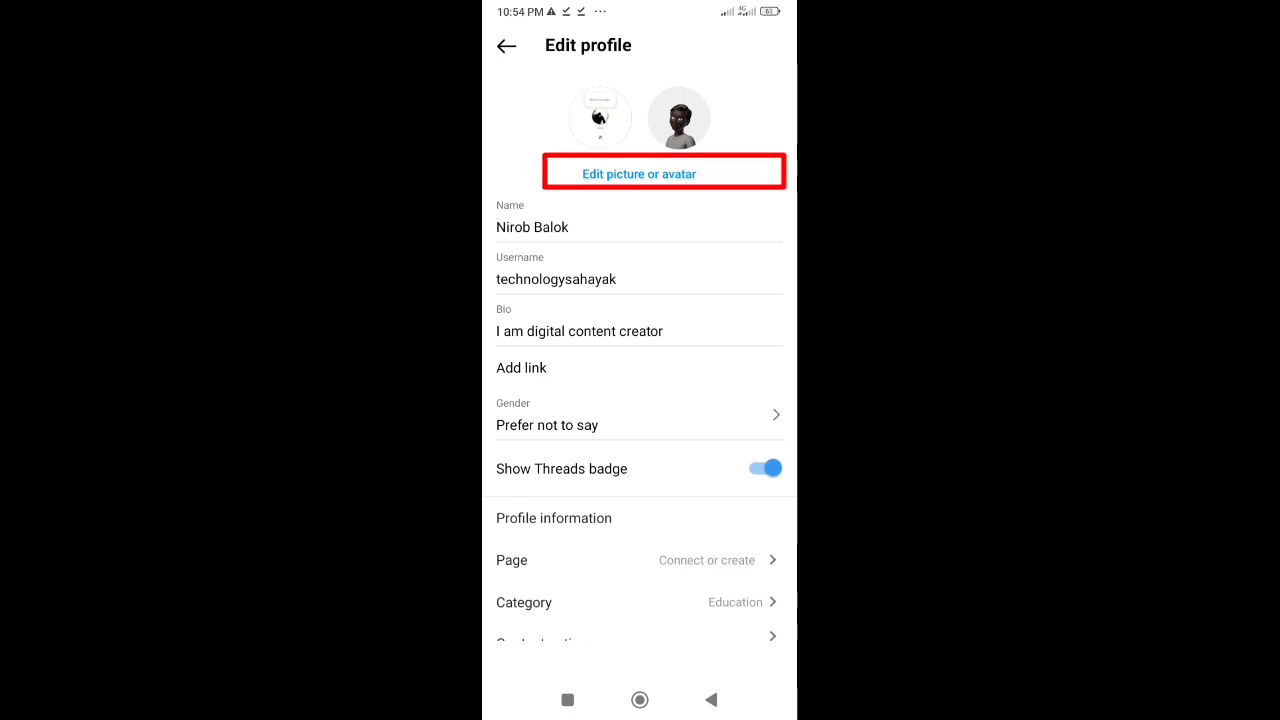
left_click(638, 173)
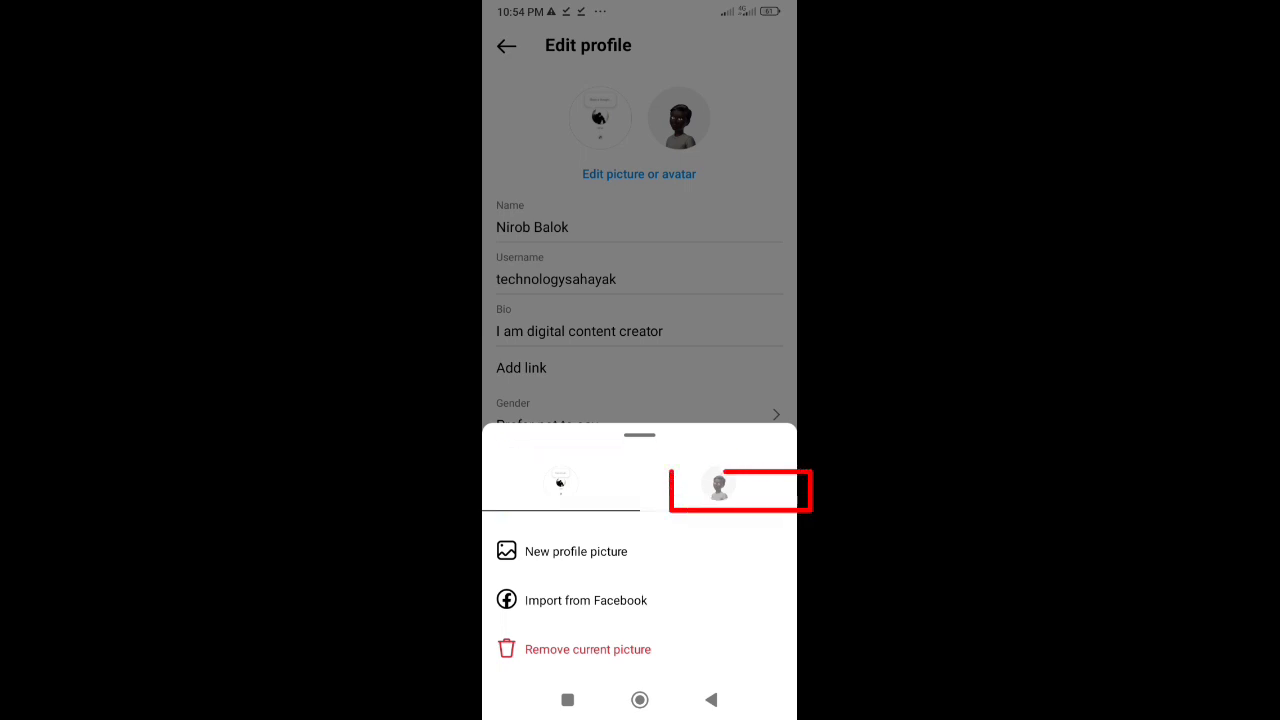
left_click(717, 484)
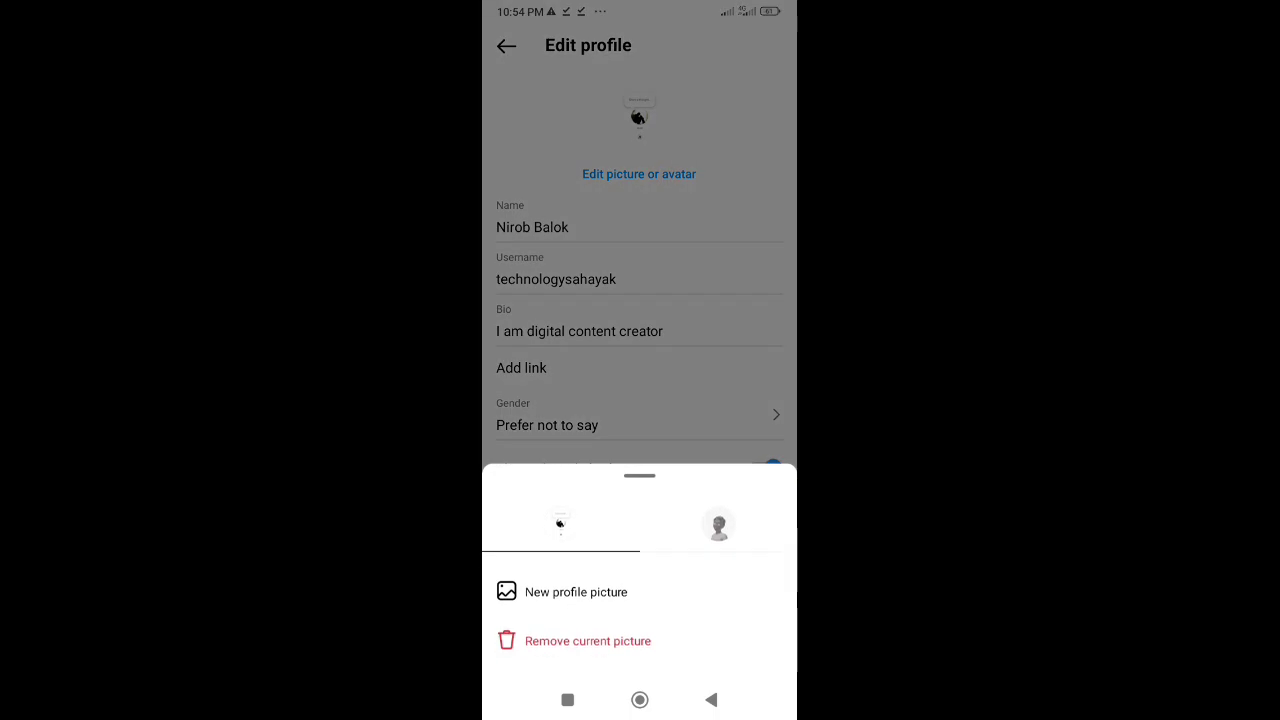
View the avatar's 'Add to profile picture' toggle, switched on, then dismiss the options.
left_click(717, 524)
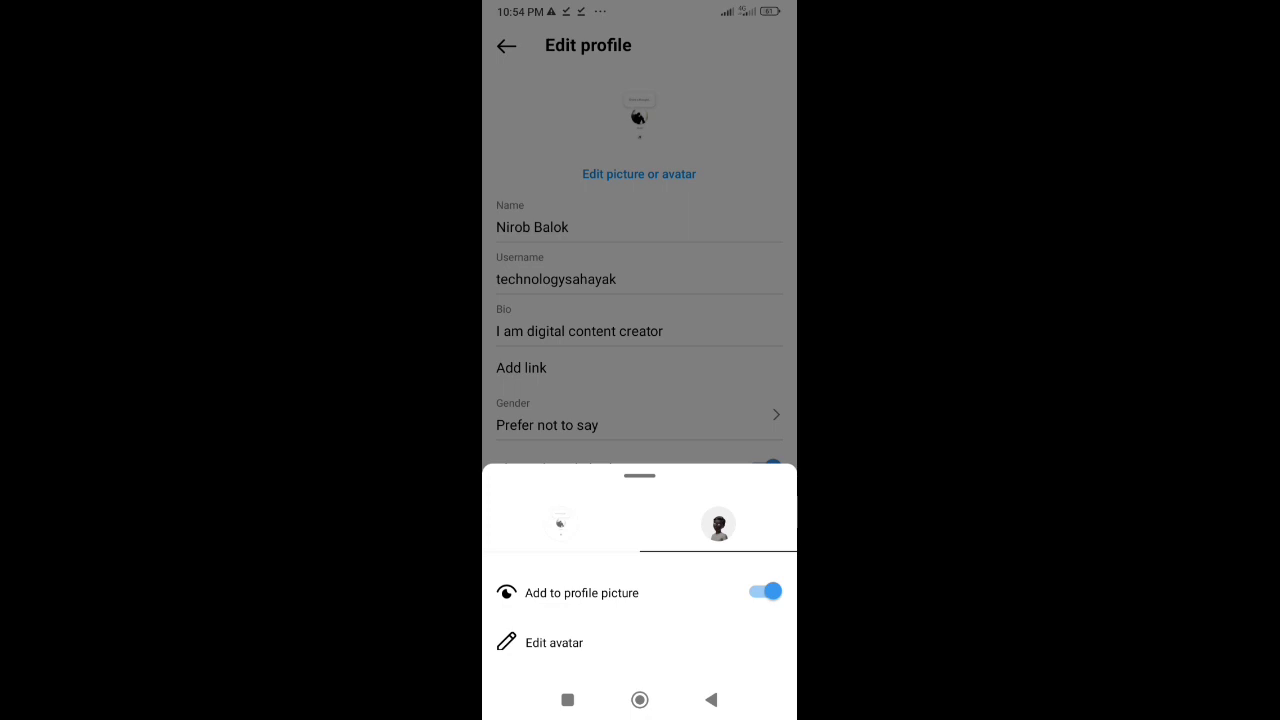
left_click(762, 591)
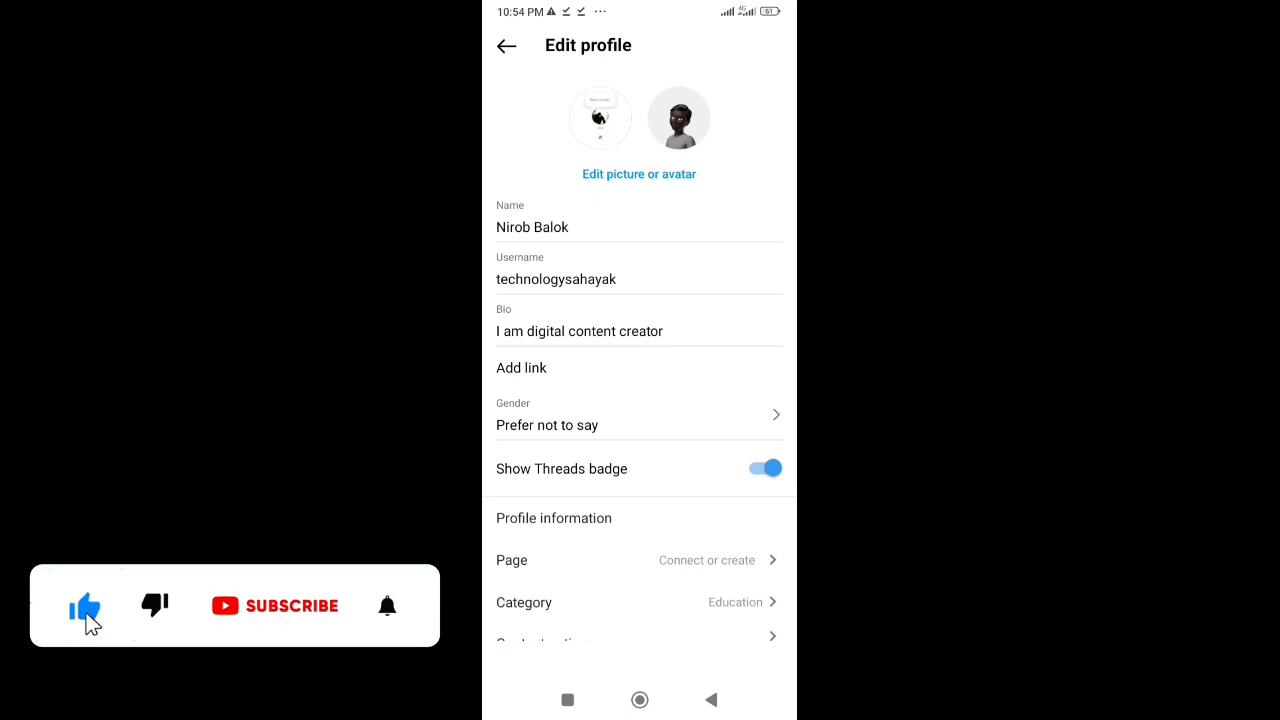
Tap outside the bottom sheet to return to Edit profile with the avatar kept.
left_click(272, 605)
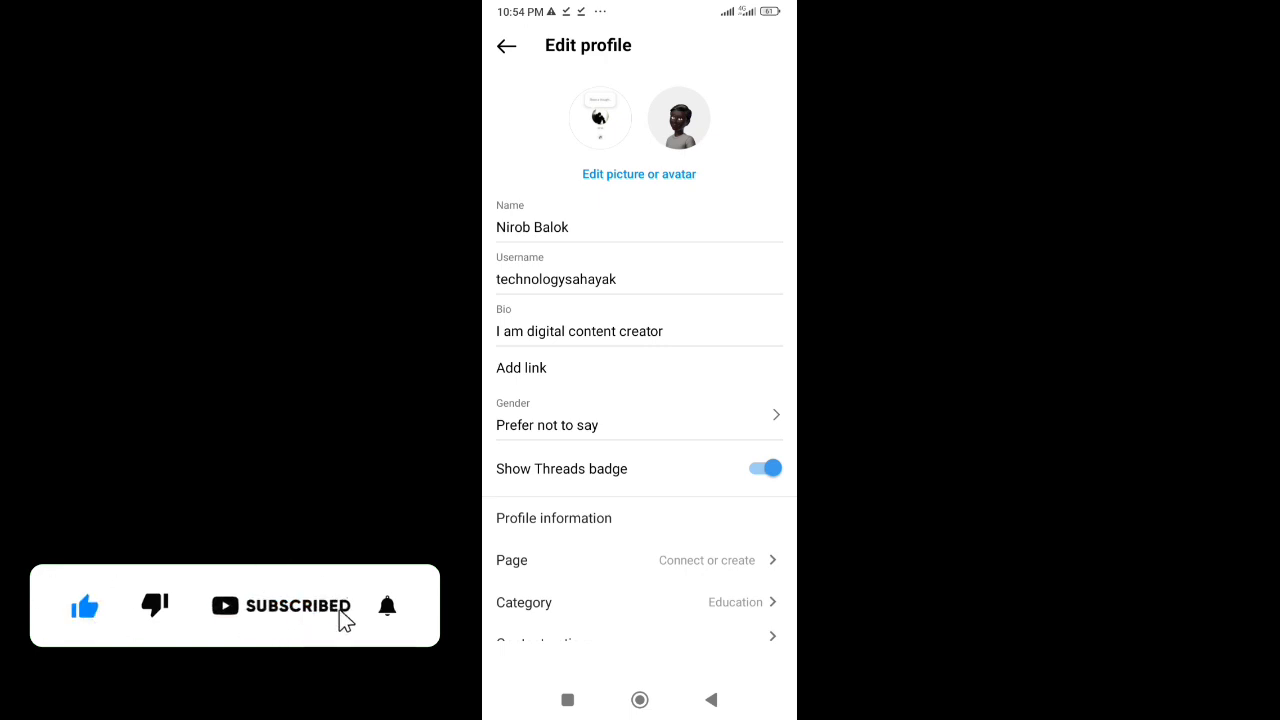